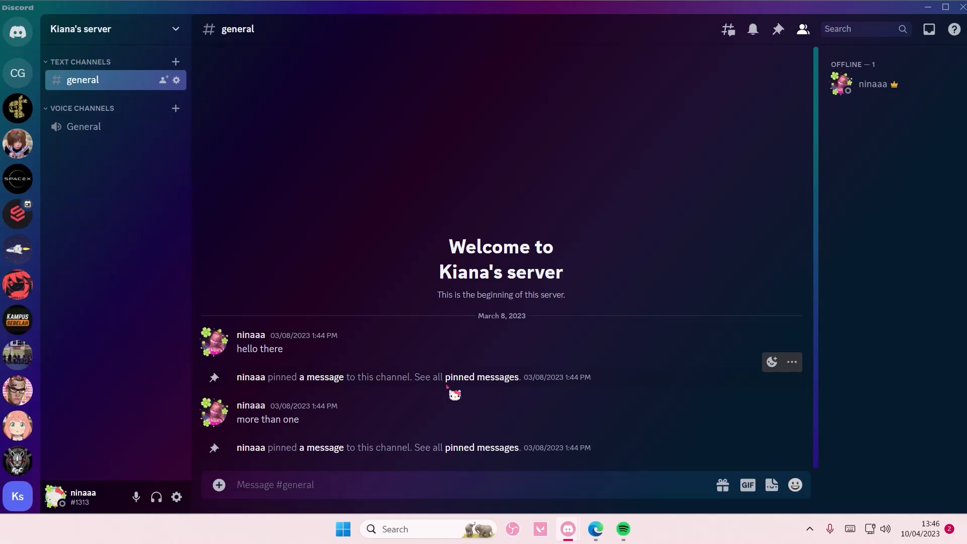
pyautogui.moveTo(141, 381)
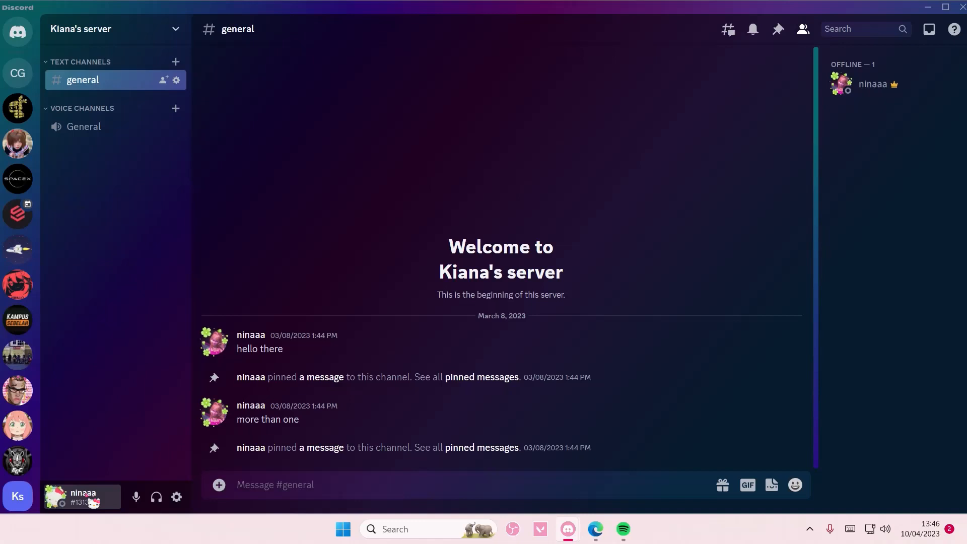
# Step: Bring up your own profile card from the bottom-left user panel
pyautogui.click(68, 497)
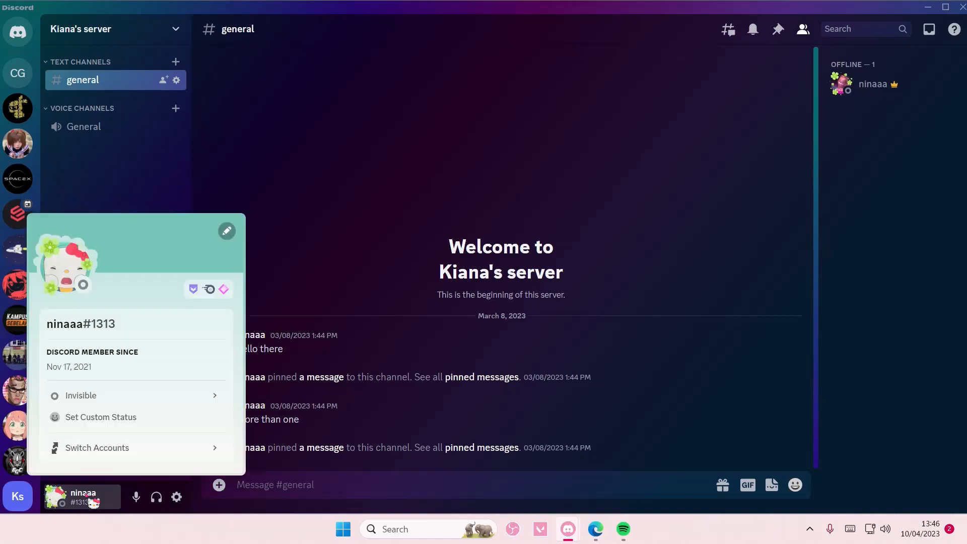
pyautogui.moveTo(227, 232)
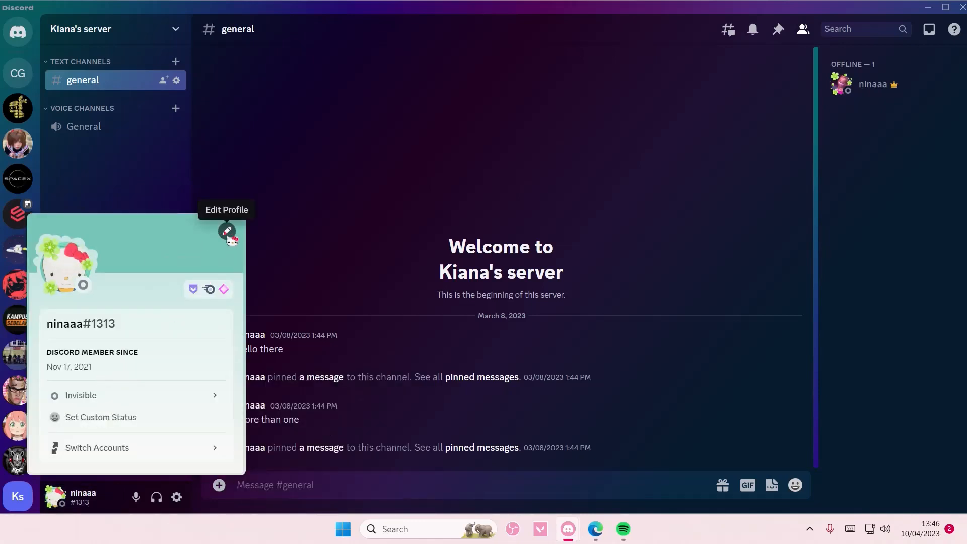
# Step: Go into Edit Profile and reach the Change Decoration choices for the avatar
pyautogui.click(226, 232)
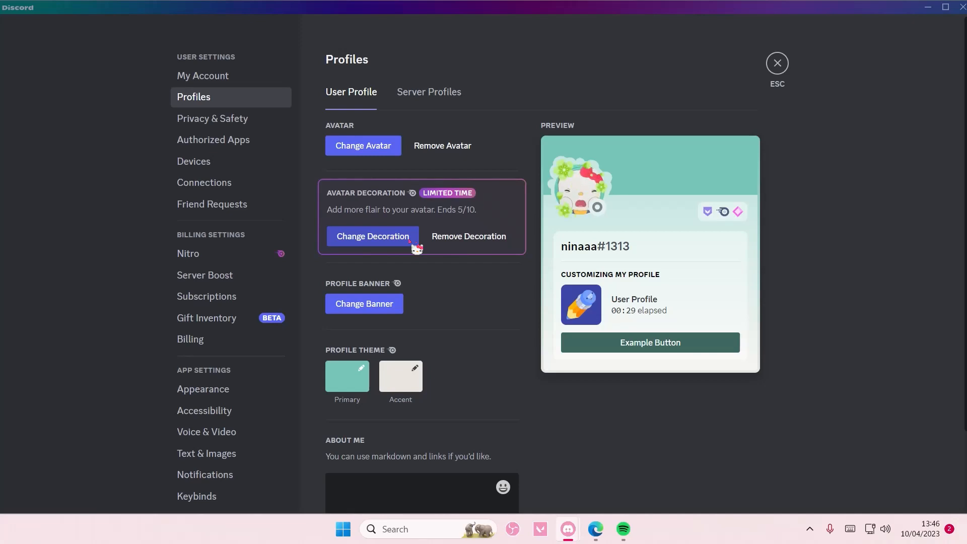
pyautogui.click(373, 236)
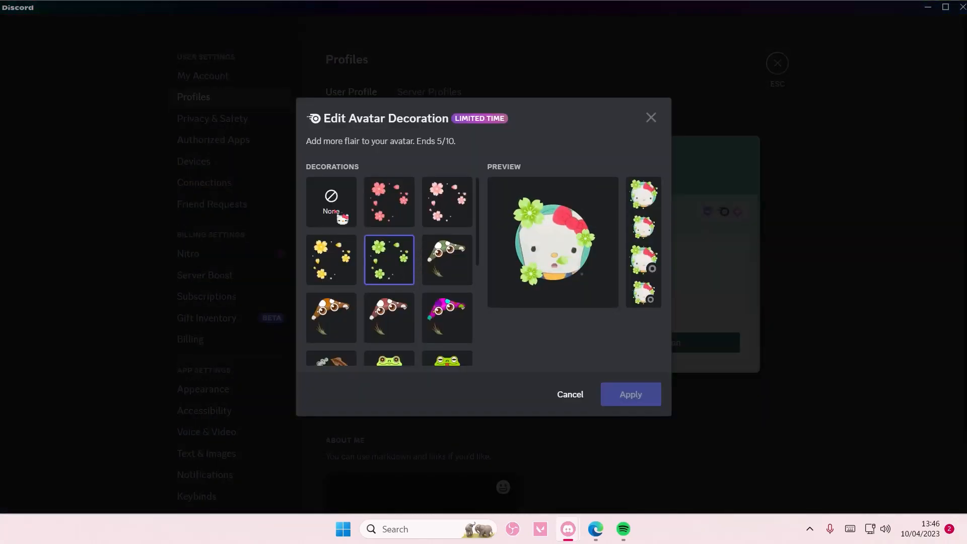
# Step: Preview the mushroom, frog, orange arch, spotted ring, hands rings and sleepy frog decorations
pyautogui.click(389, 202)
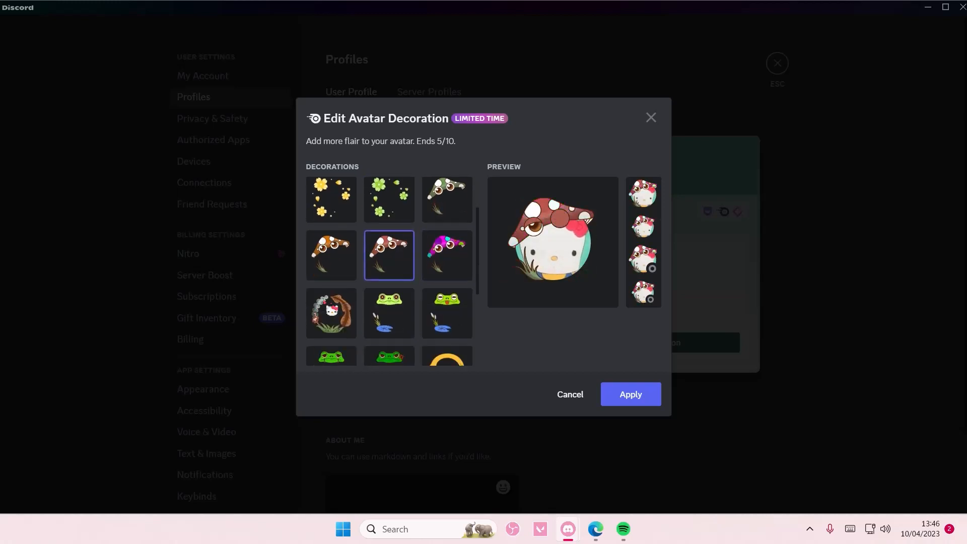
pyautogui.click(332, 313)
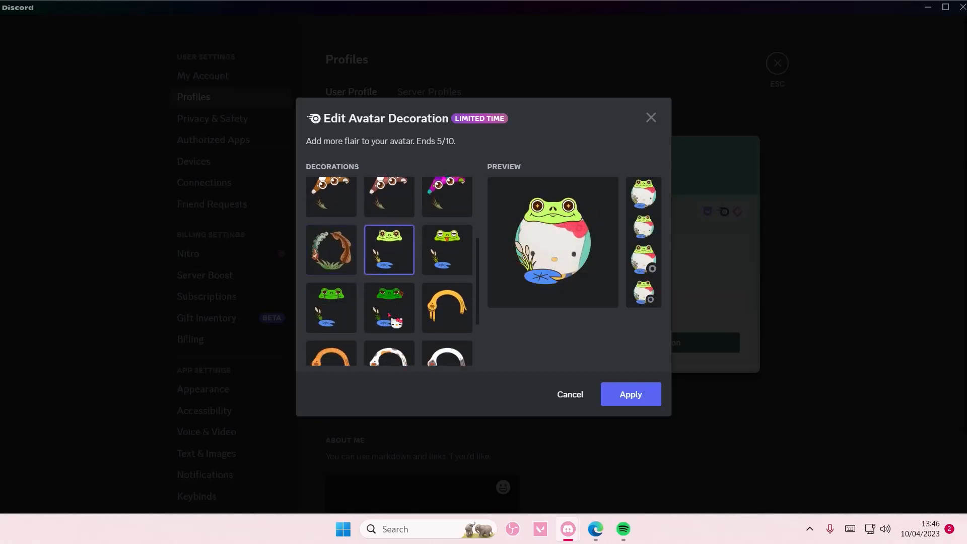
pyautogui.click(447, 224)
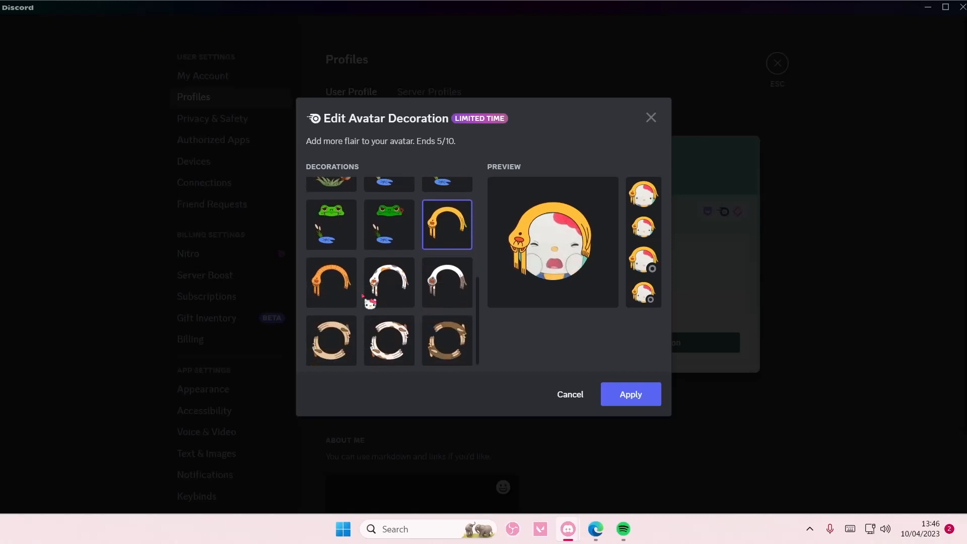
pyautogui.click(389, 341)
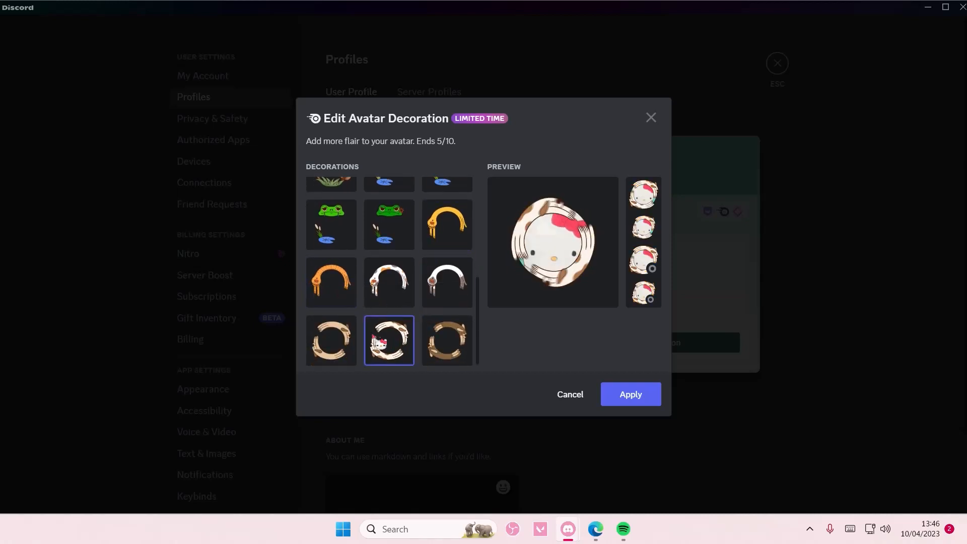
pyautogui.click(448, 340)
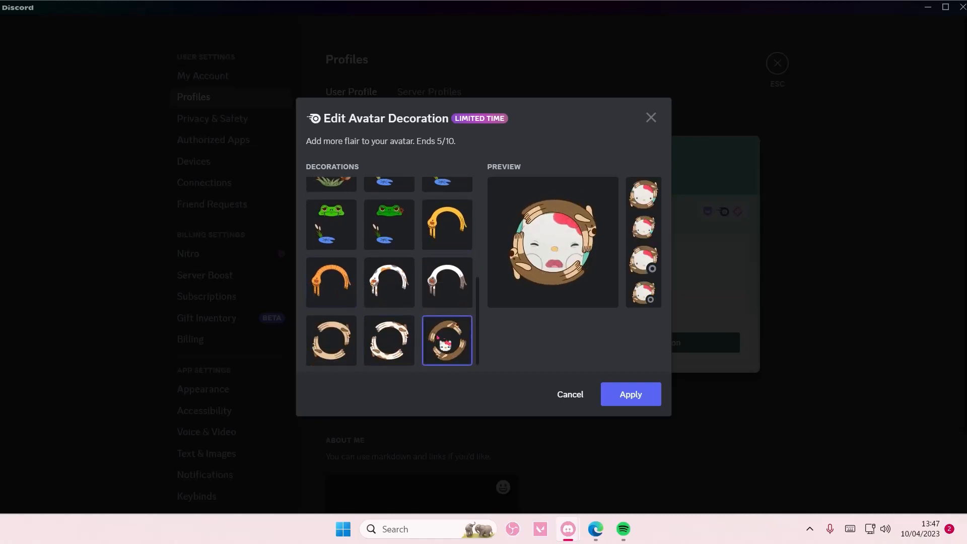
pyautogui.click(330, 341)
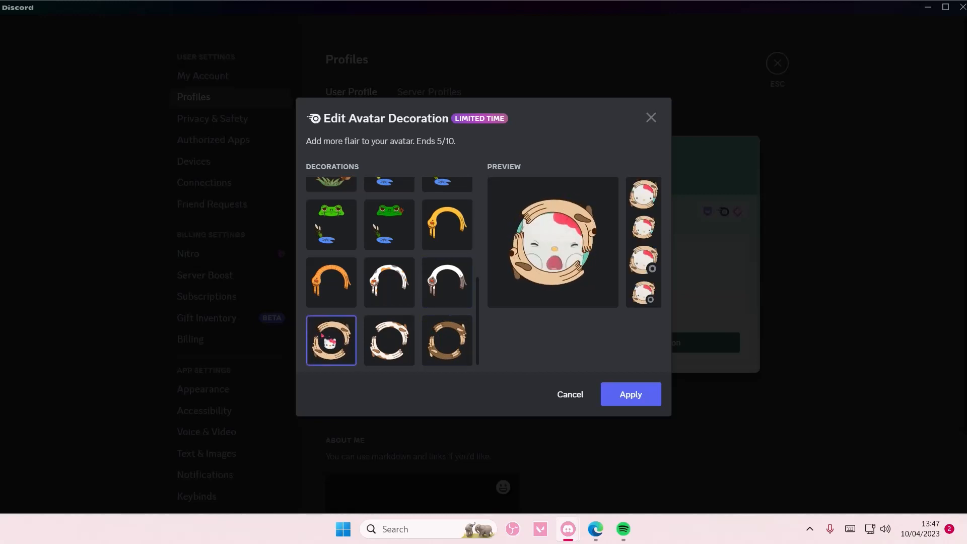
pyautogui.click(389, 282)
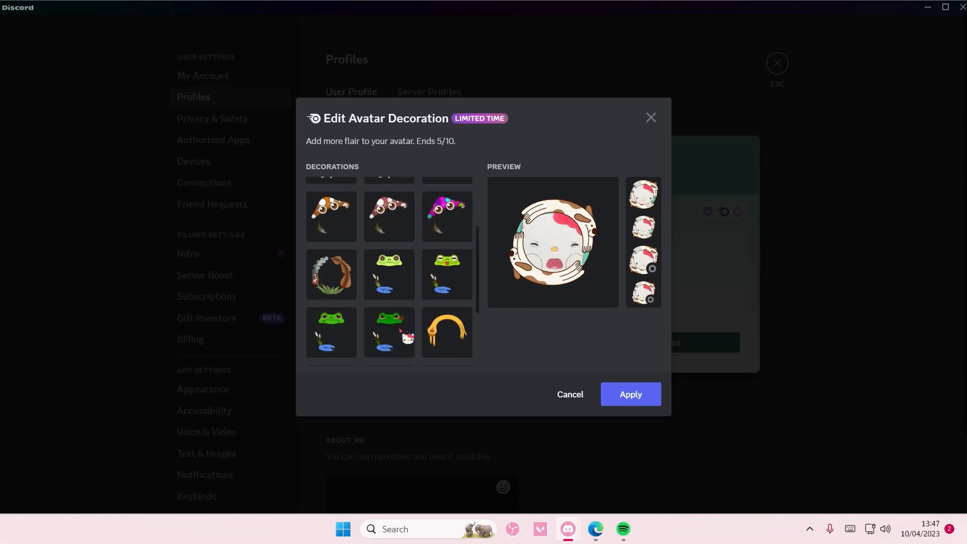
pyautogui.click(389, 293)
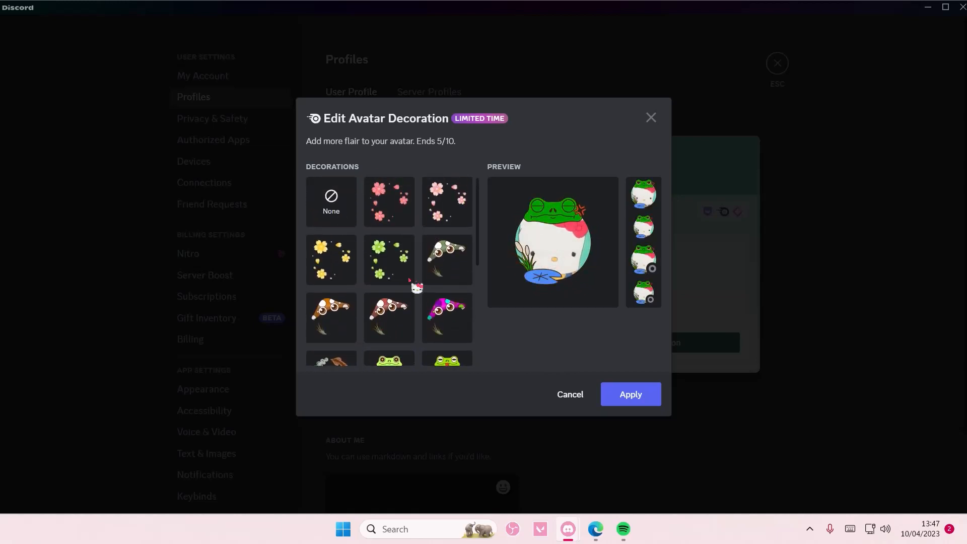
# Step: Reselect the green clover decoration to keep it as the avatar decoration
pyautogui.click(389, 259)
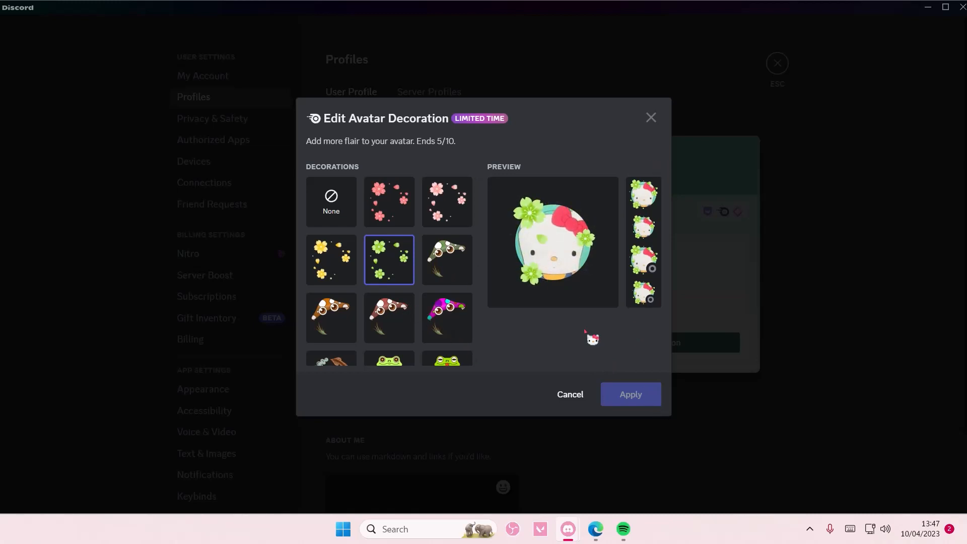
pyautogui.scroll(-3)
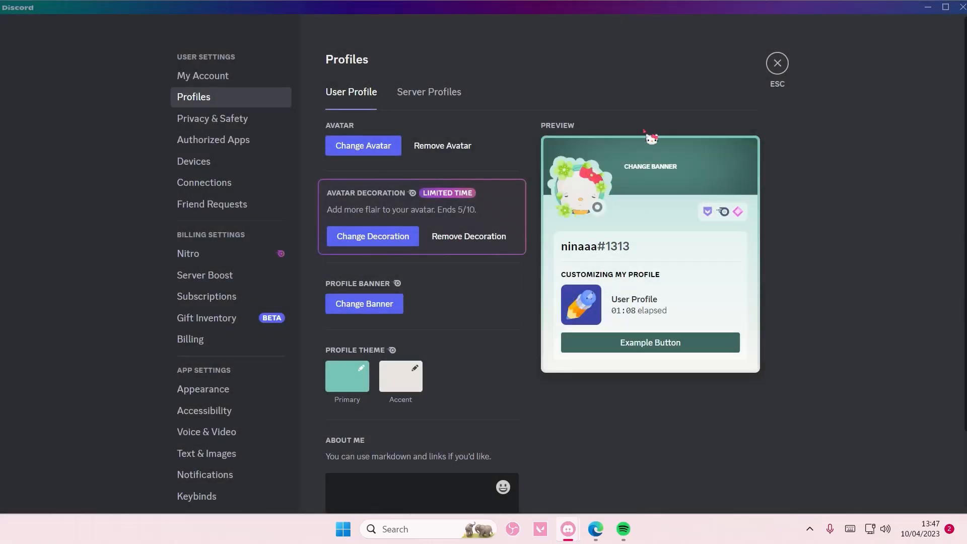
# Step: Exit settings and show your profile card in #general with the green clover decoration
pyautogui.click(778, 63)
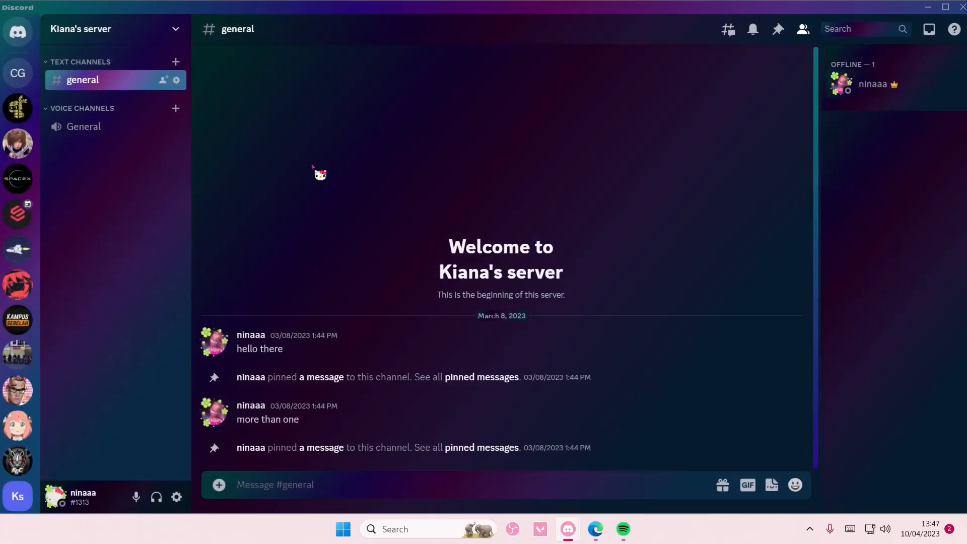
pyautogui.click(250, 336)
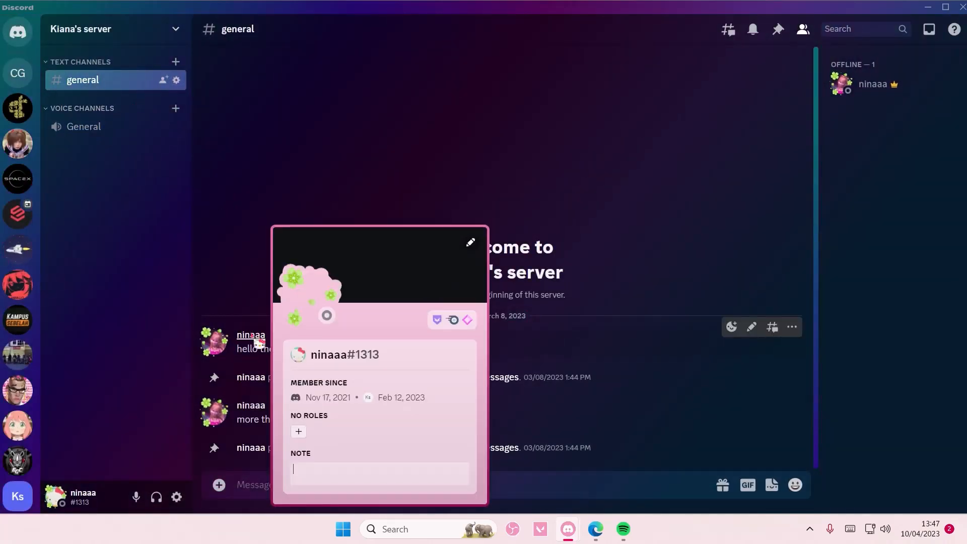